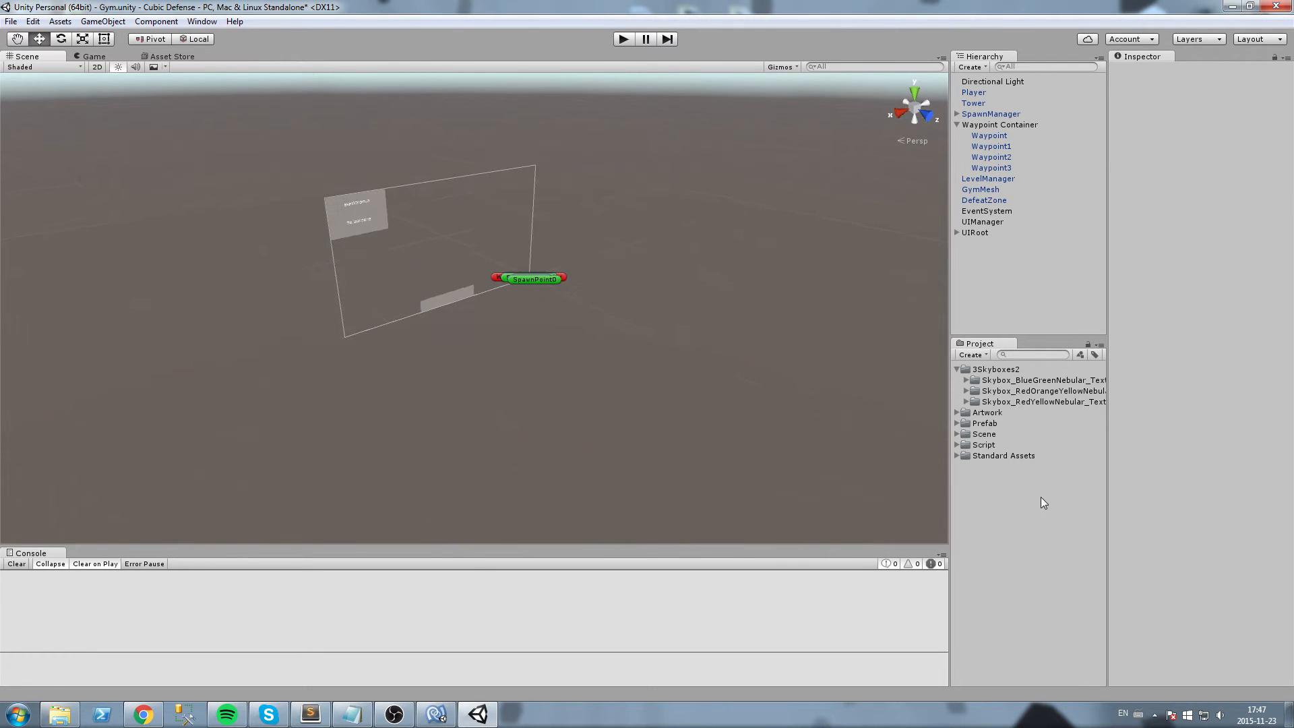
Create a new material named Skybox in the Project assets.
right_click(1040, 503)
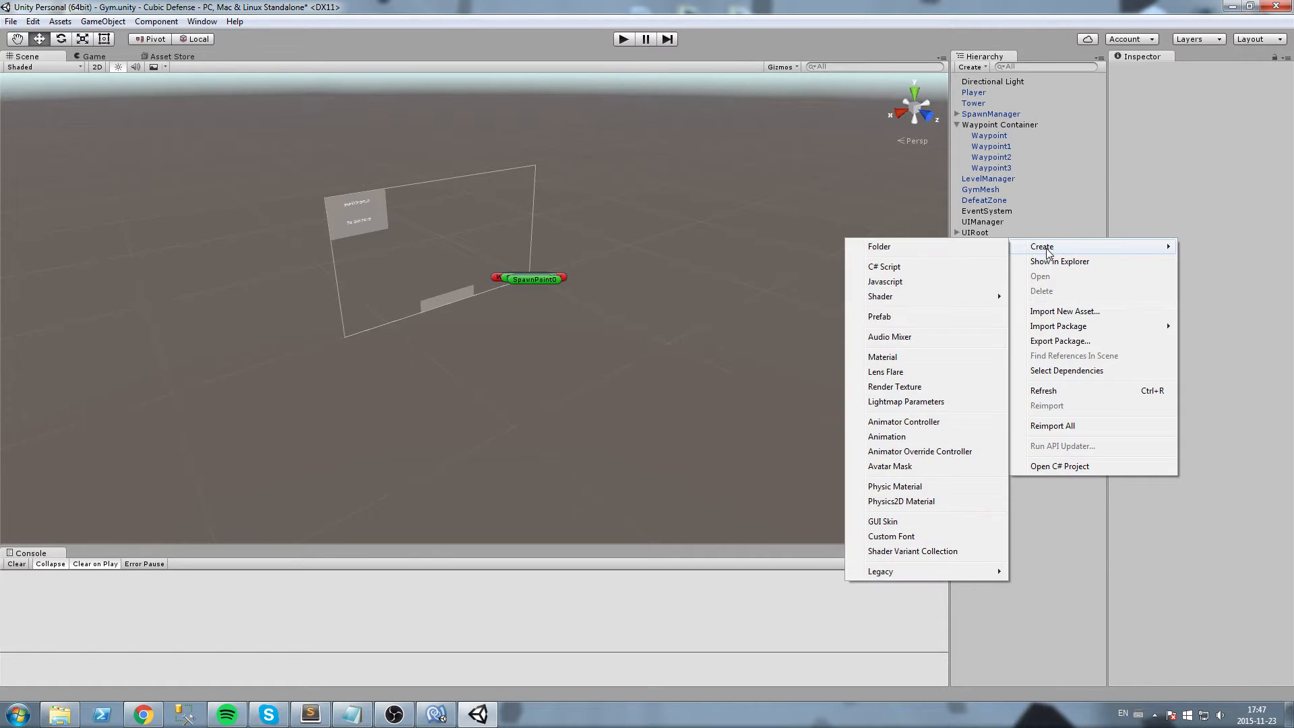
mouse_move(996, 262)
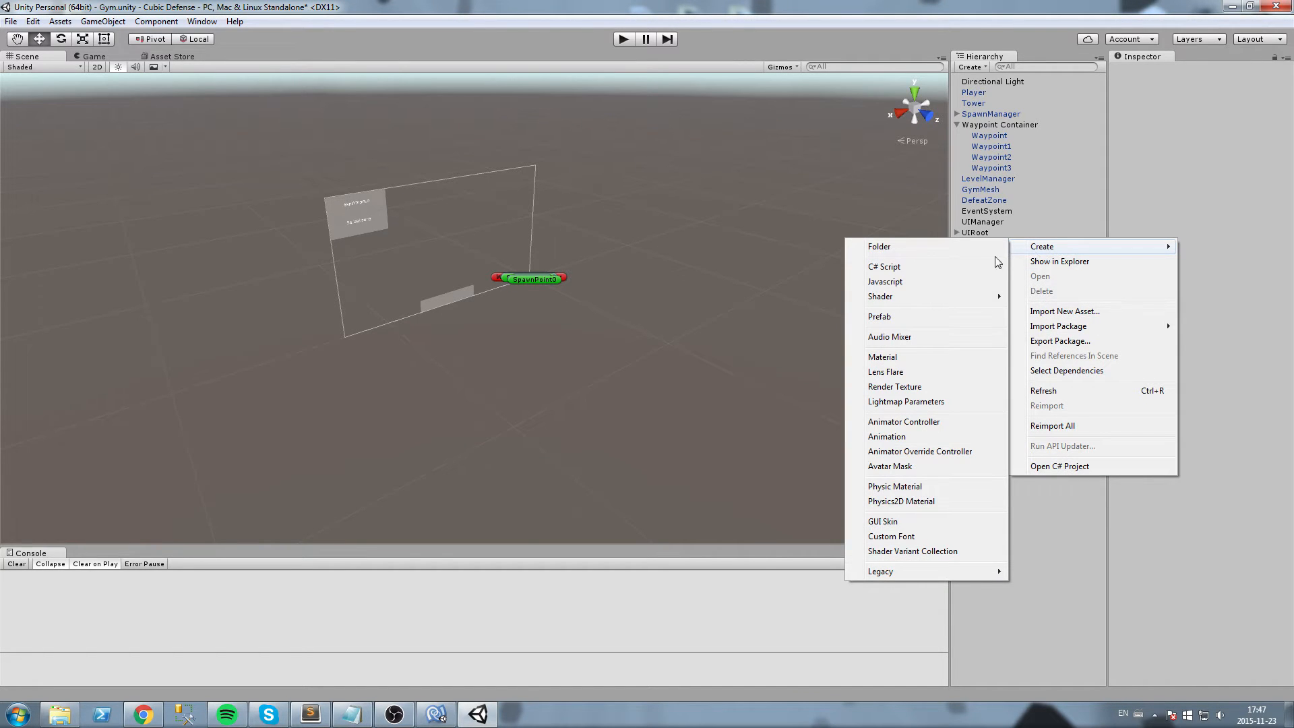
left_click(882, 356)
type("Skybox")
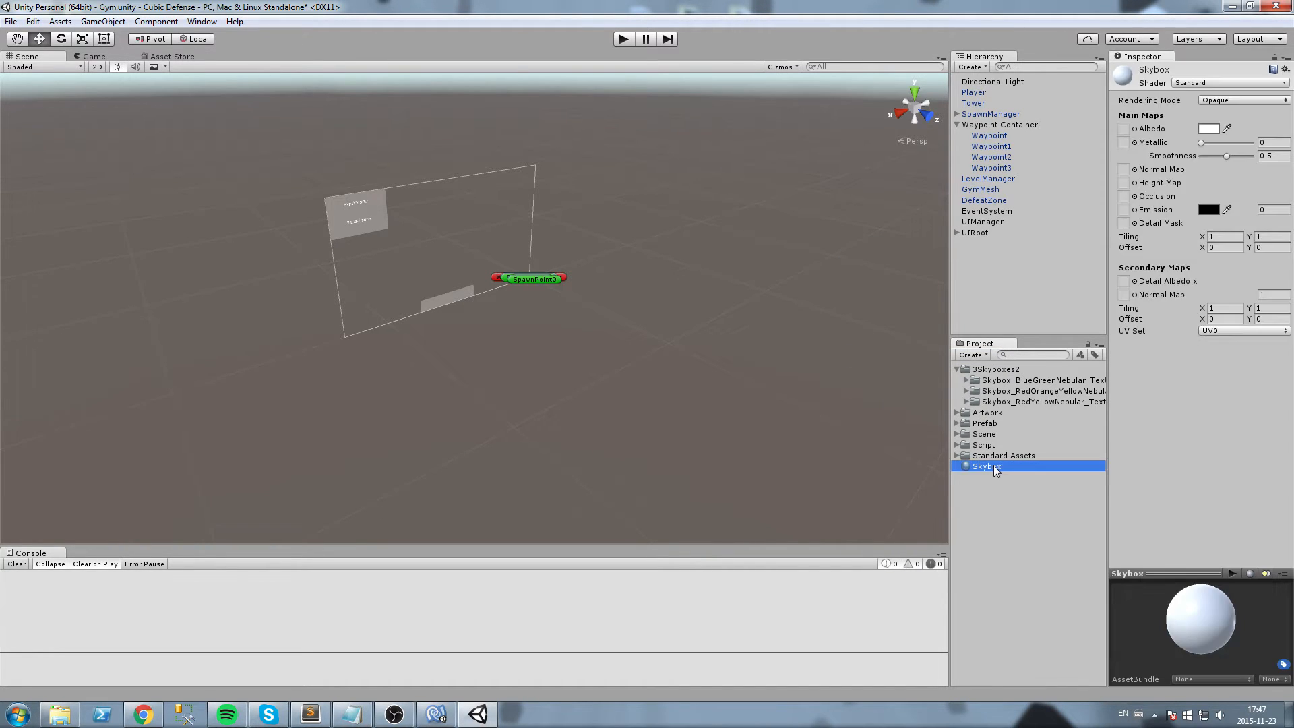
Switch the Skybox material's shader to Skybox/6 Sided.
left_click(1229, 82)
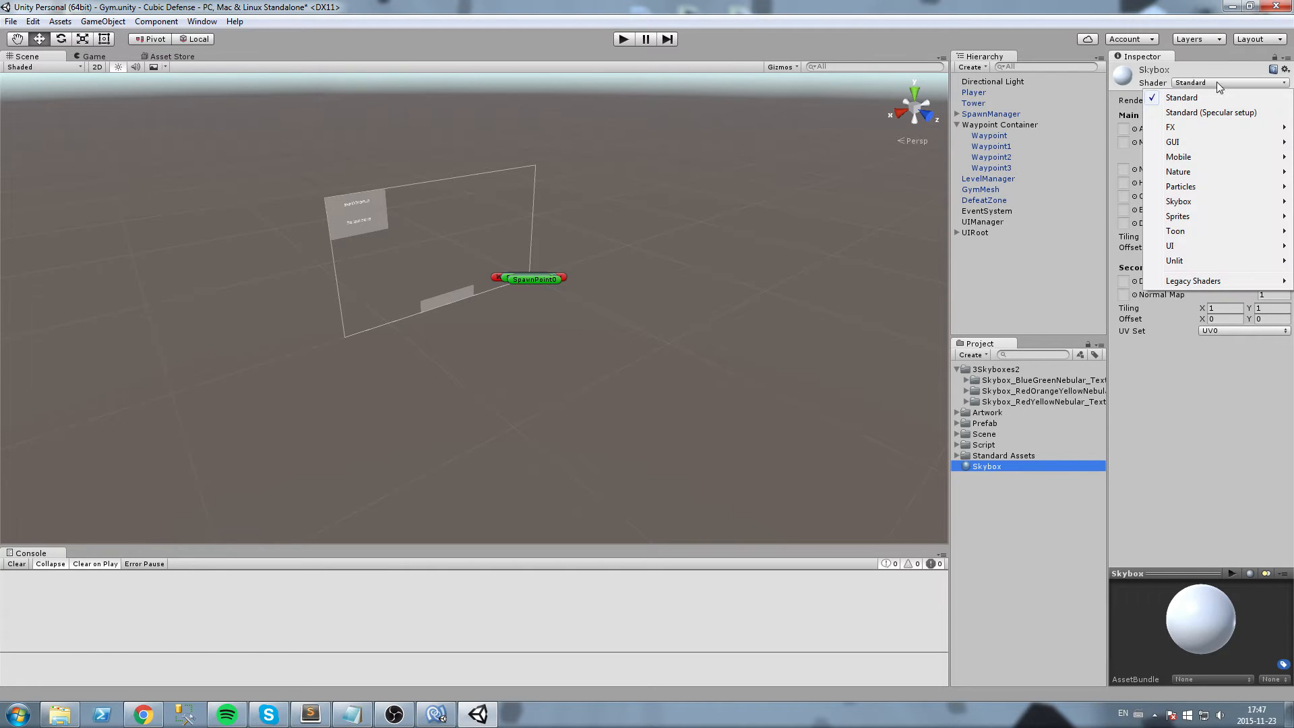
left_click(1179, 201)
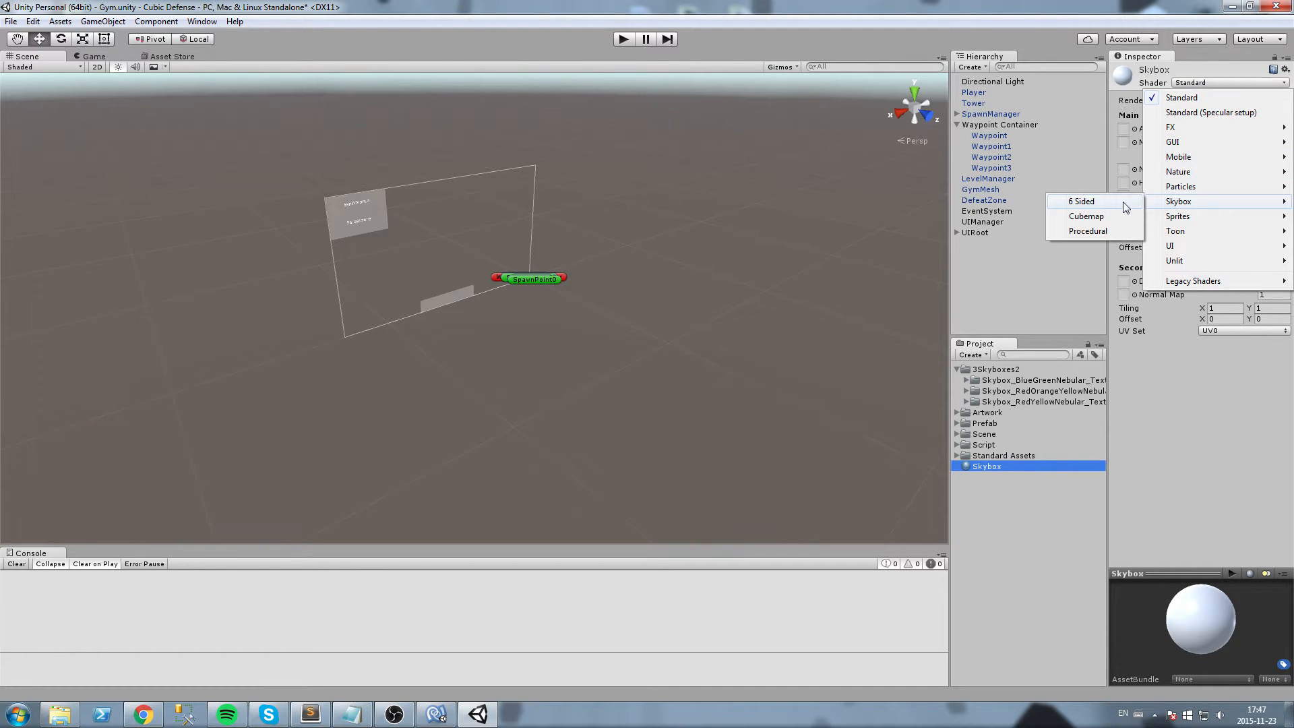
mouse_move(1088, 230)
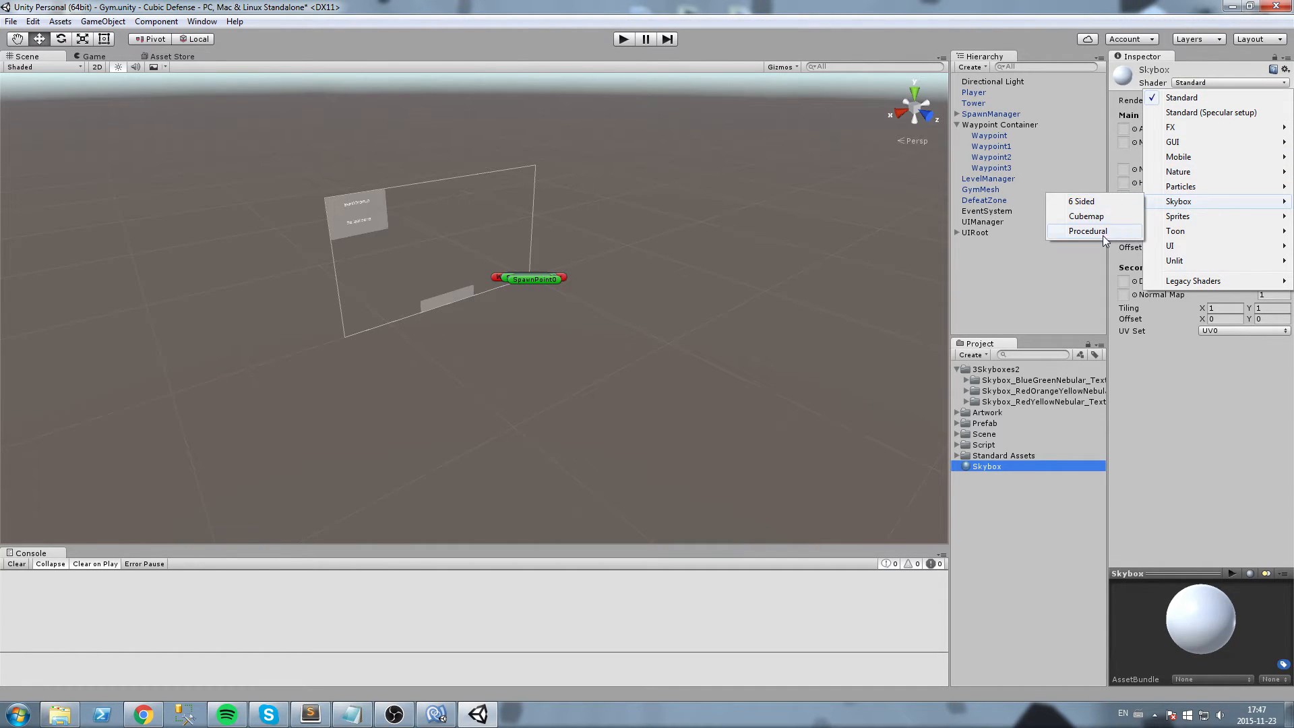
left_click(1081, 202)
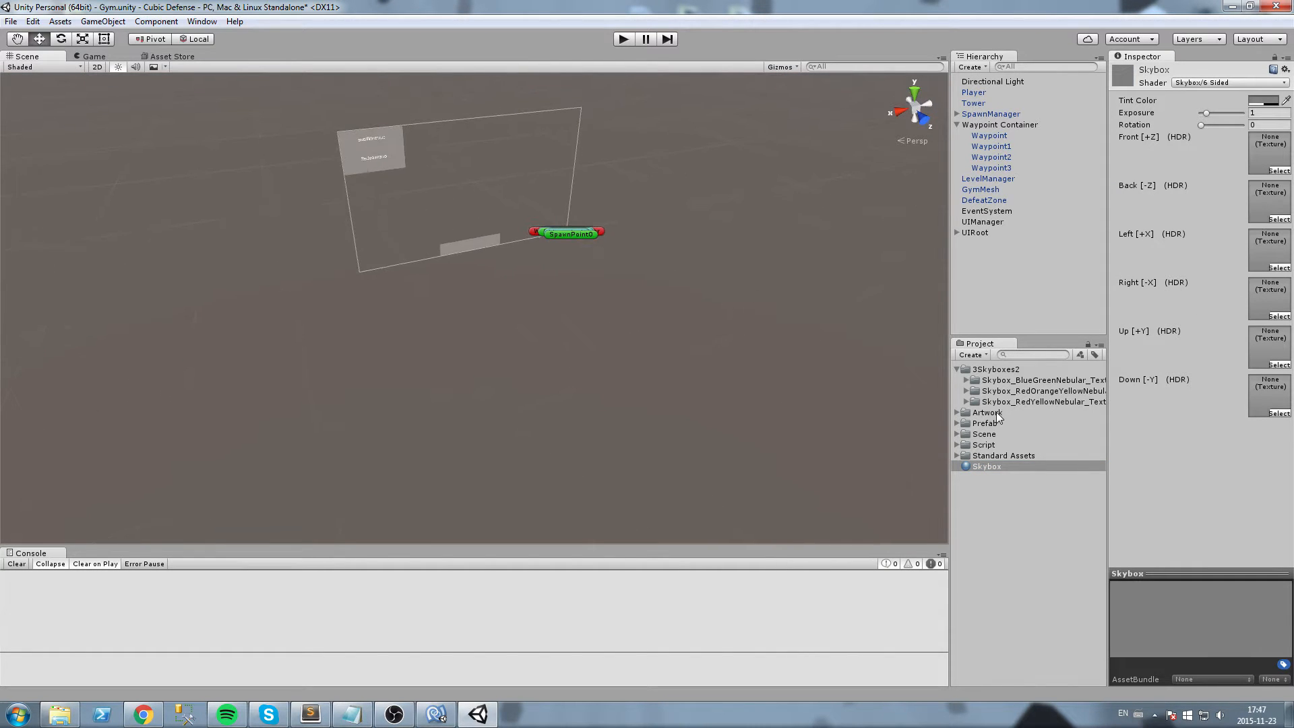
Expand the nebula texture folders to reveal the six BlueGreenNebula face textures.
left_click(966, 401)
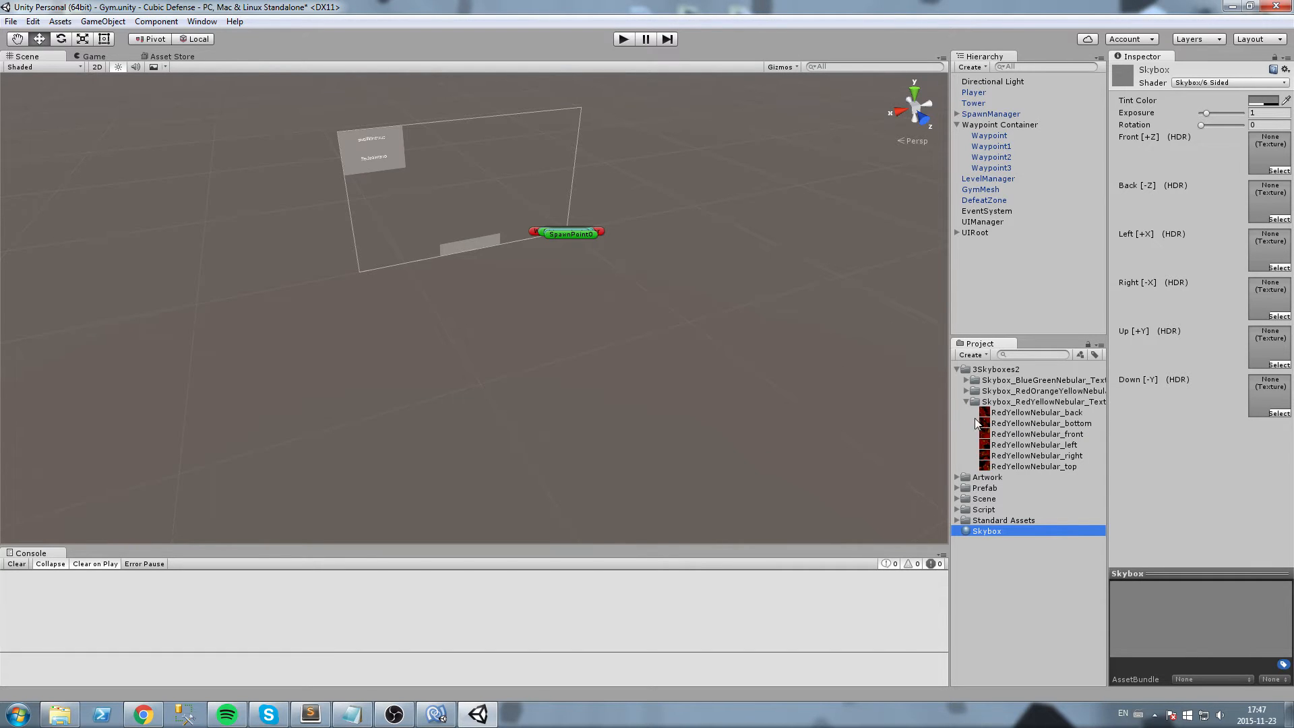
left_click(966, 379)
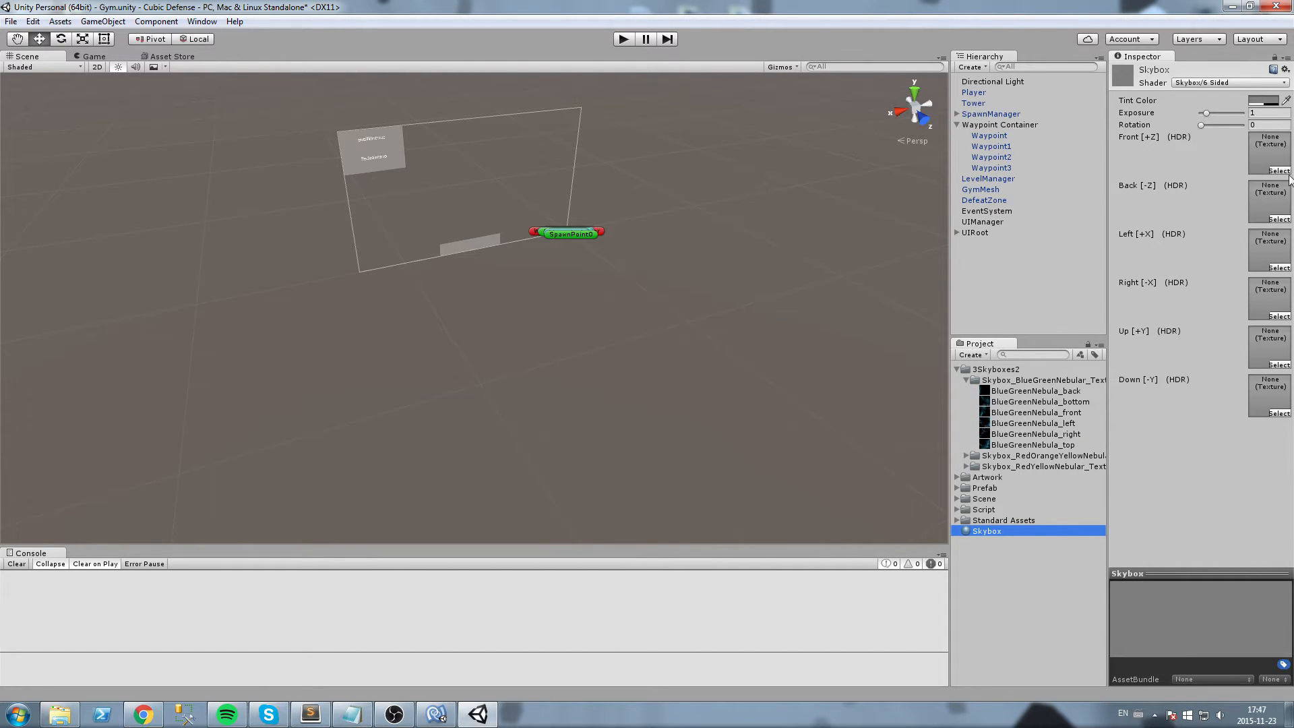
mouse_move(1211, 161)
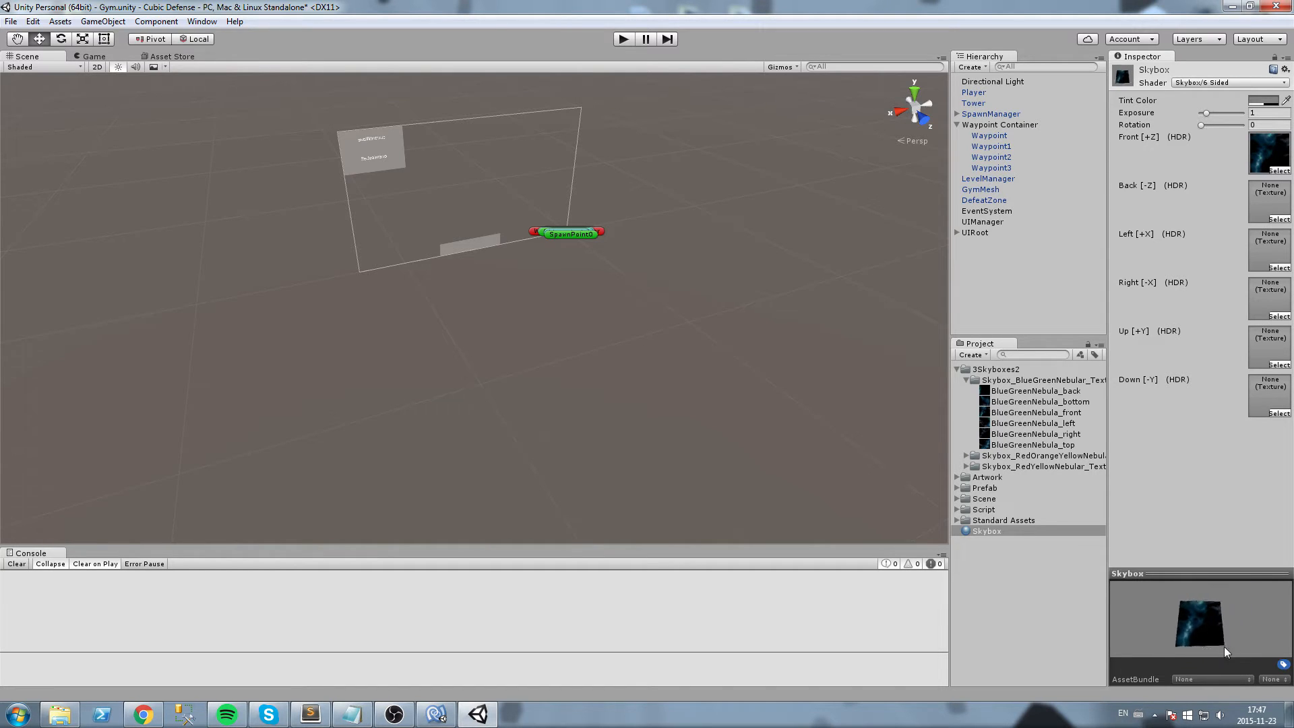
Place BlueGreenNebula_bottom on the Down face and fill the remaining faces with matching nebula textures.
left_click(1041, 401)
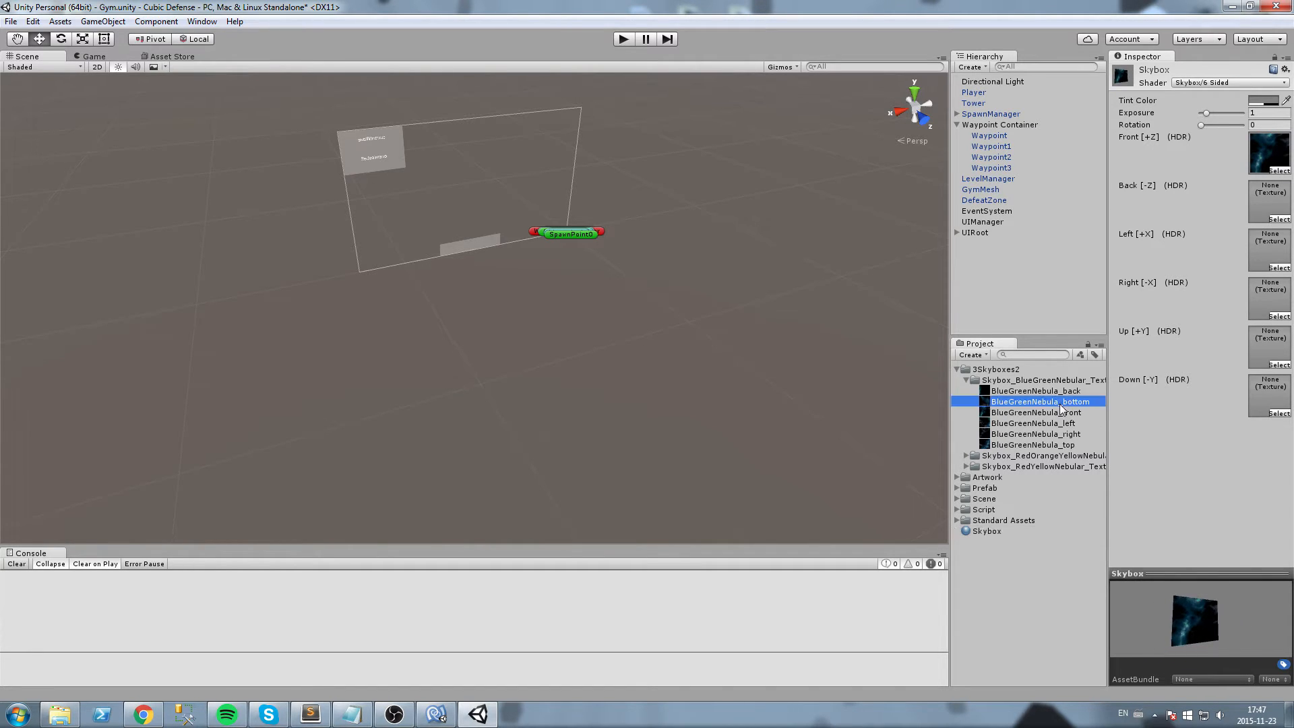
left_click(985, 530)
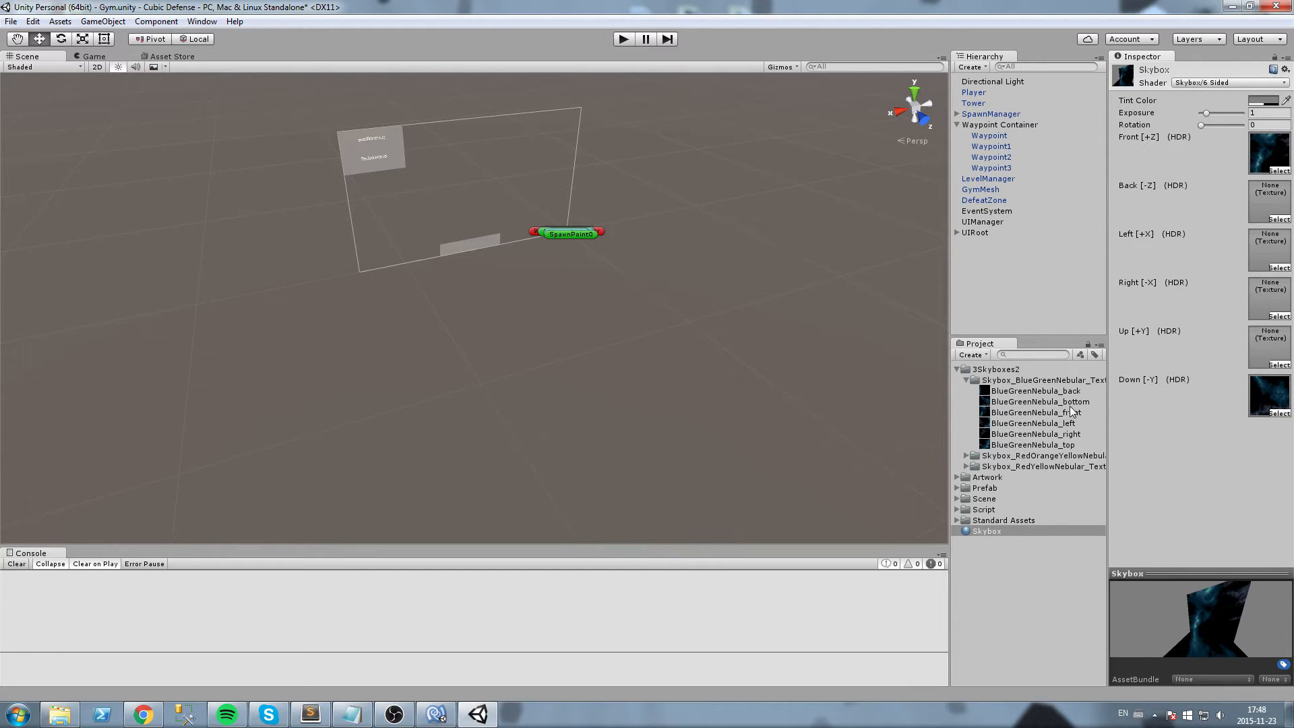
mouse_move(1071, 412)
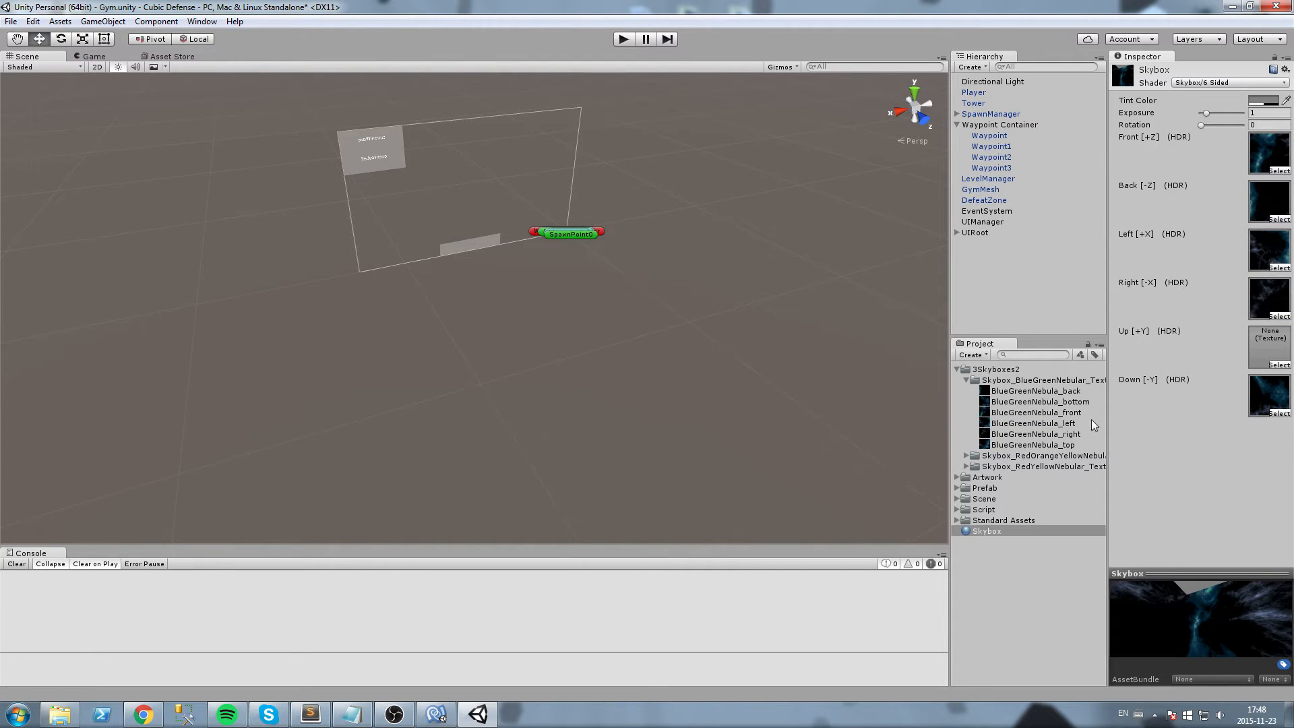
mouse_move(1067, 450)
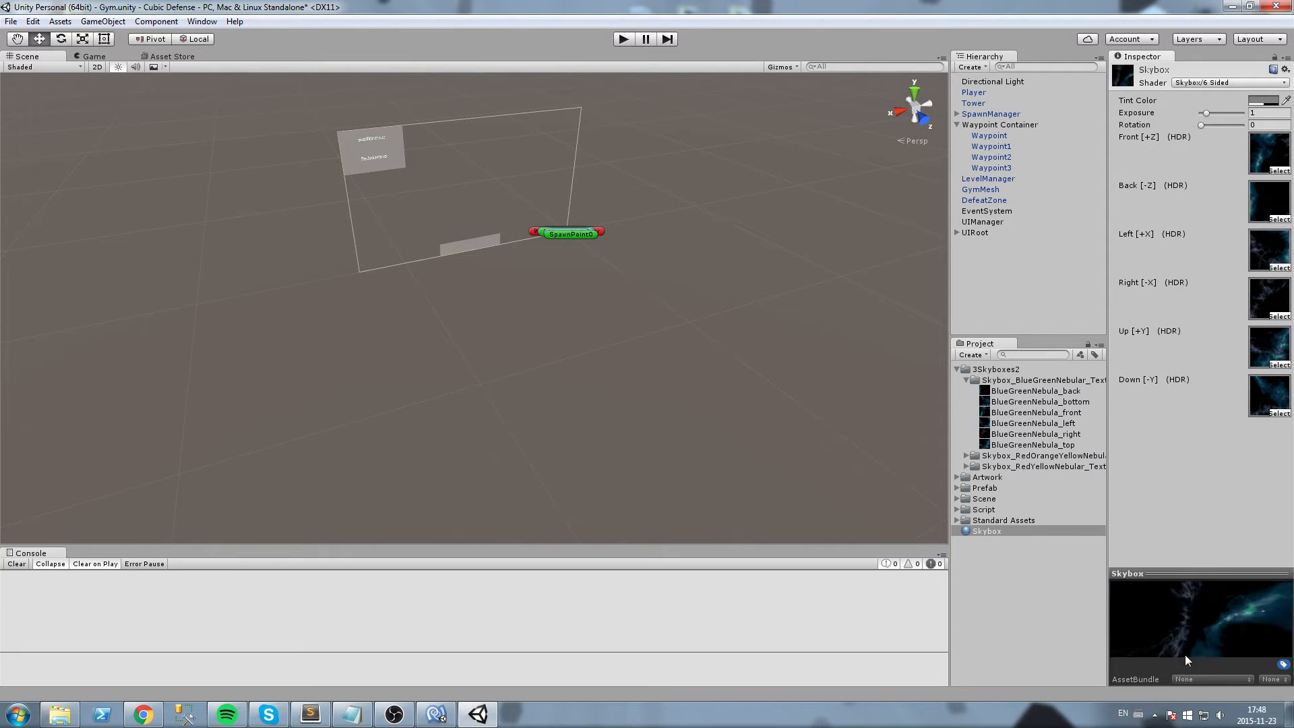
left_click(986, 530)
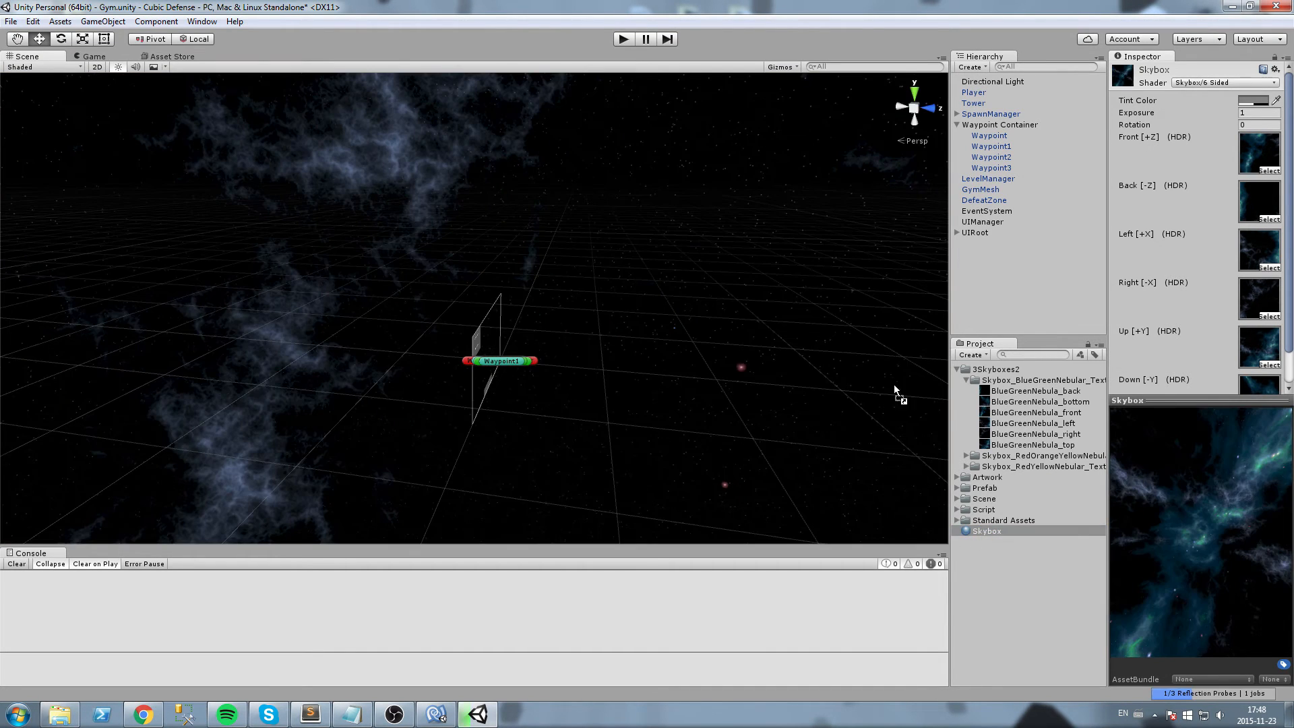
mouse_move(708, 239)
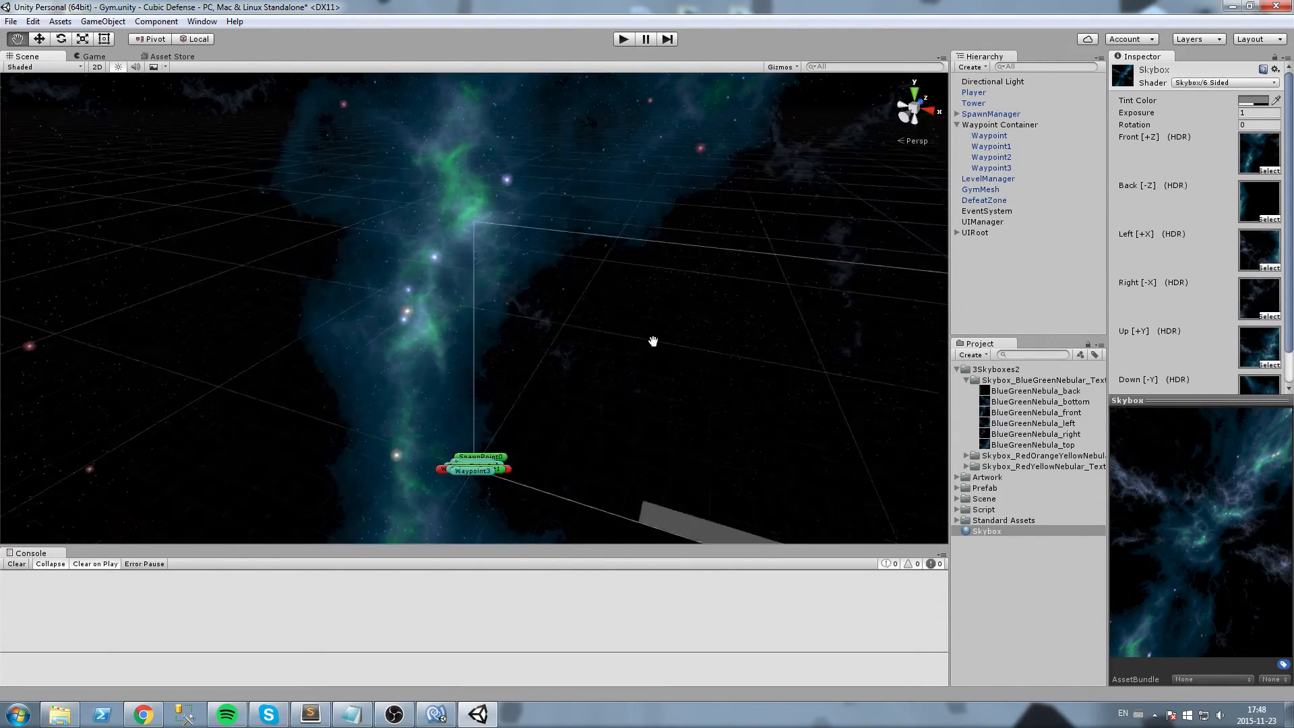
Bring up the Window menu of editor windows.
left_click(202, 20)
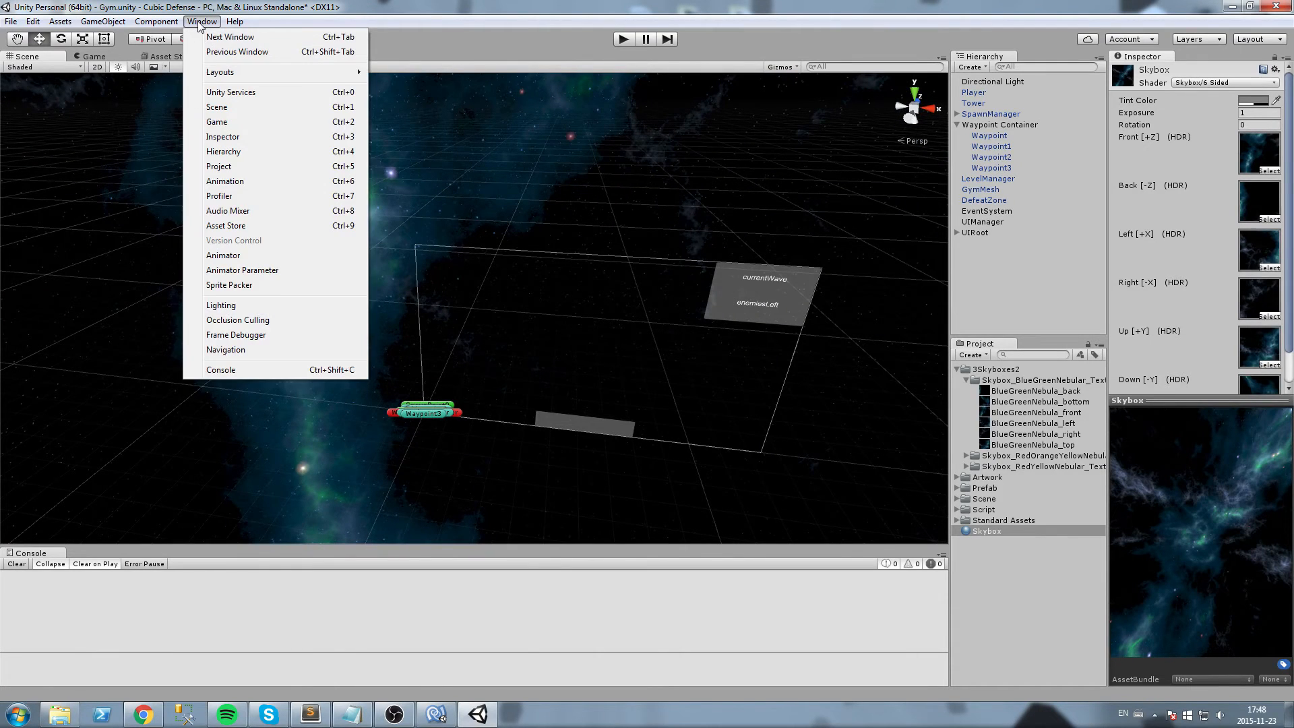
mouse_move(221, 305)
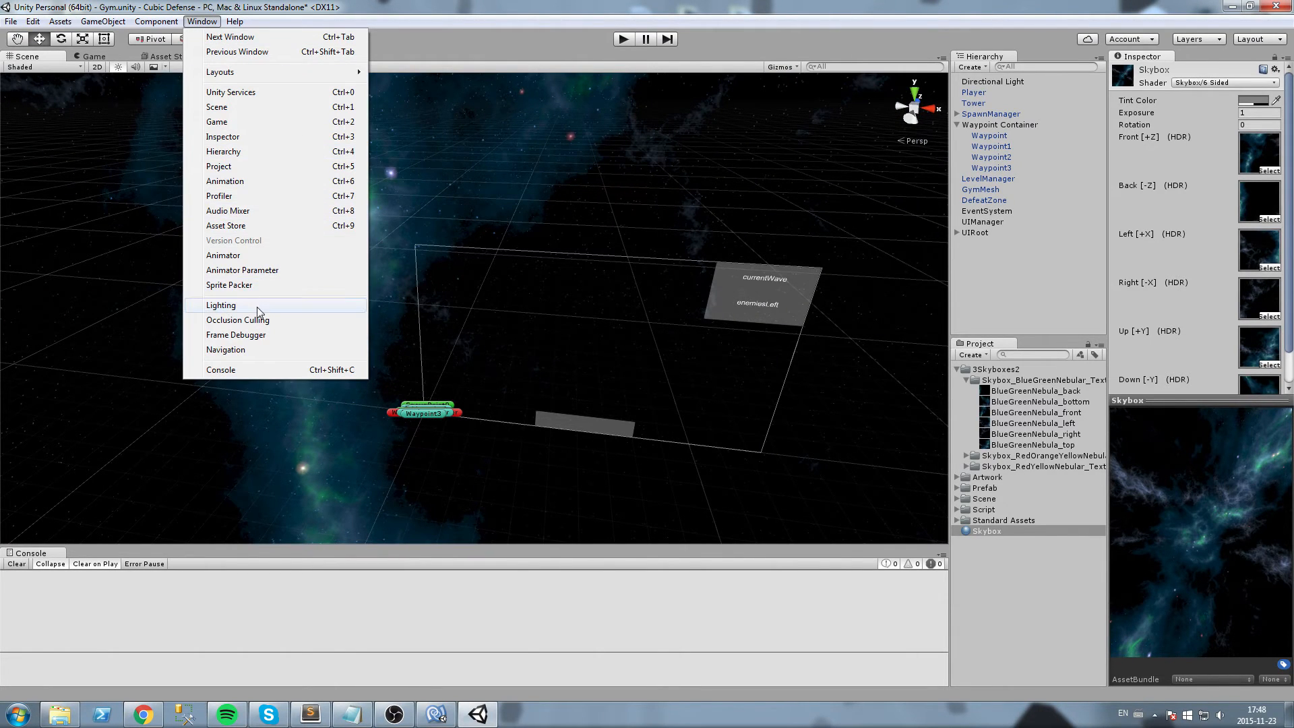
Set the Lighting Skybox to the Skybox material and enter Play mode to view the nebula.
left_click(220, 305)
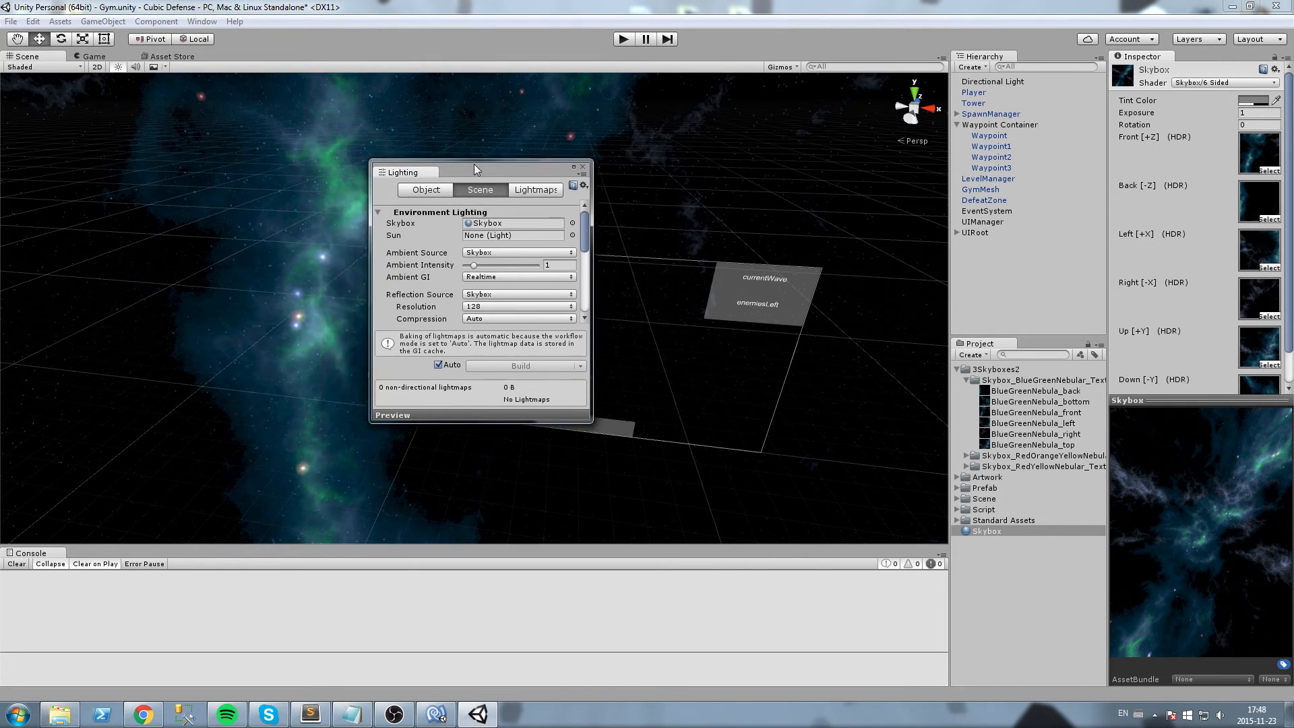
left_click_drag(474, 172, 232, 150)
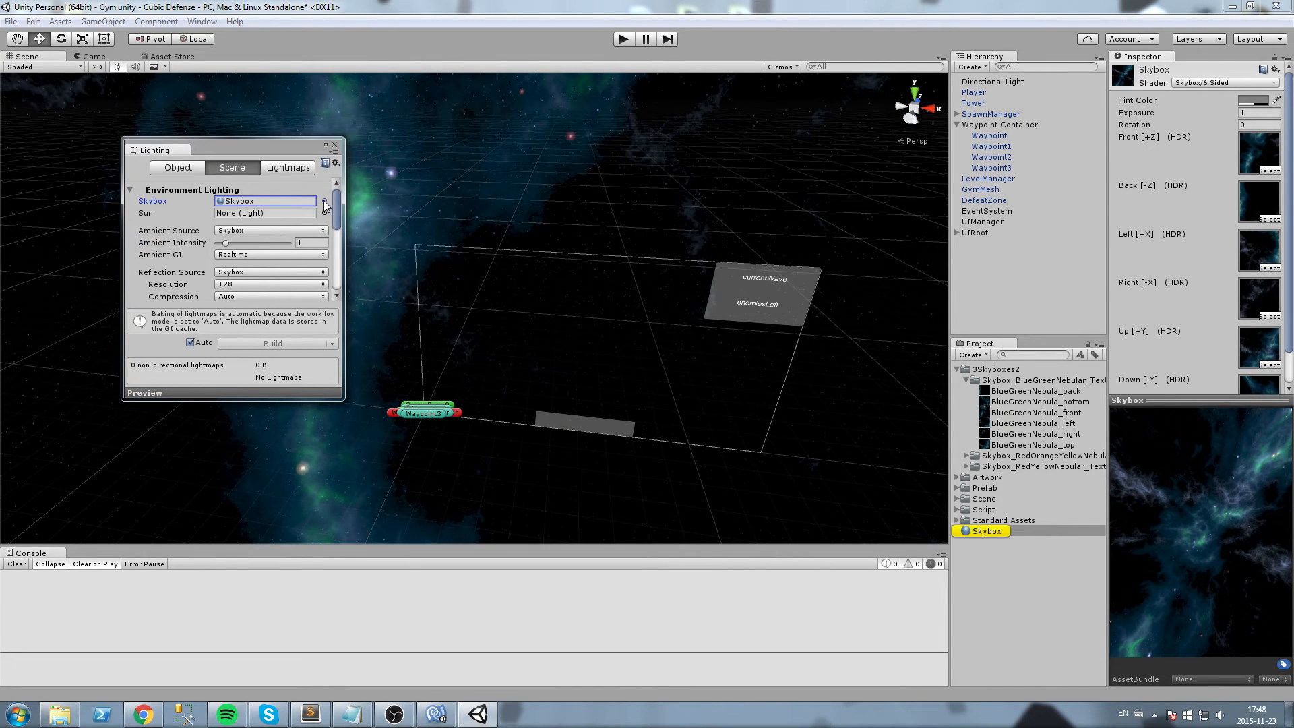
left_click(324, 201)
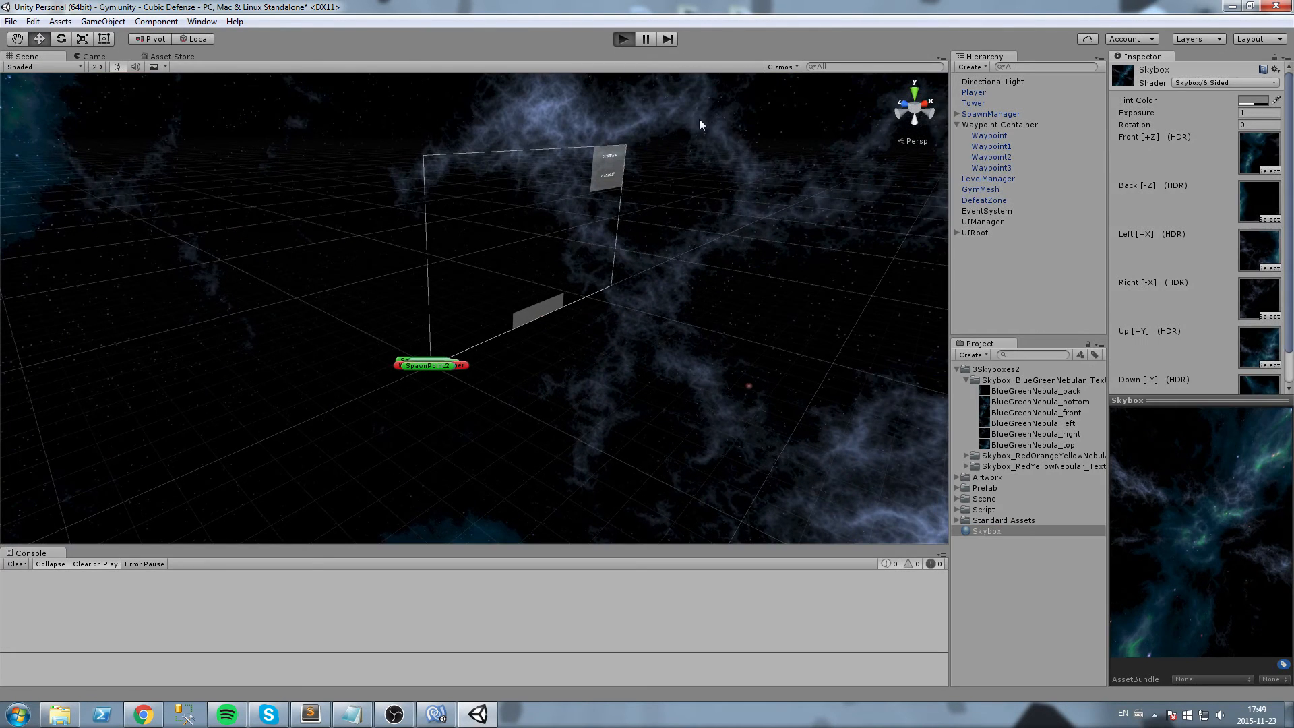
left_click(622, 39)
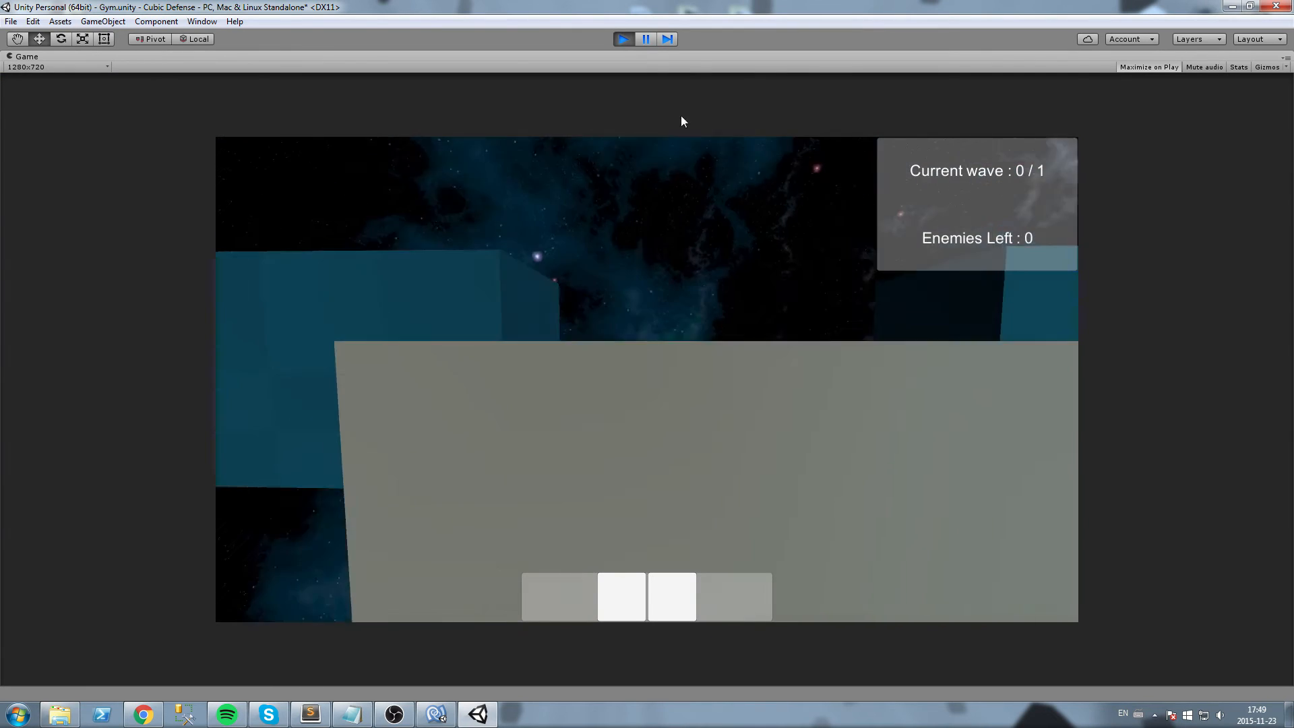